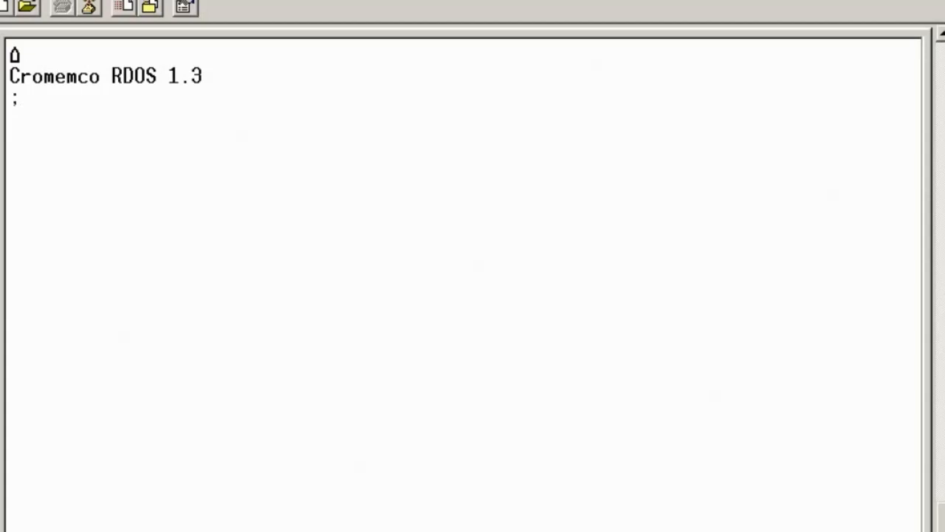
Step: Enter the memory display command DM C000 S100 at the RDOS monitor prompt
{"action": "type", "text": "D"}
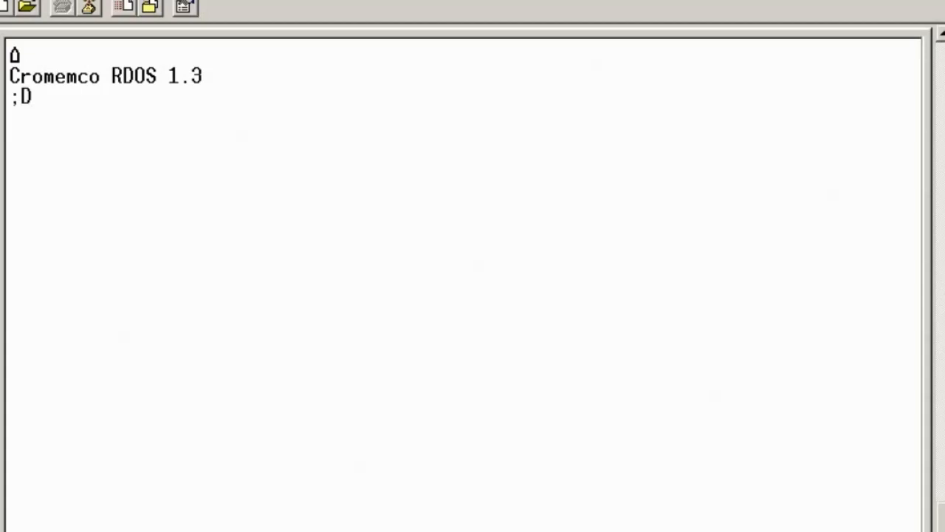
{"action": "type", "text": "M"}
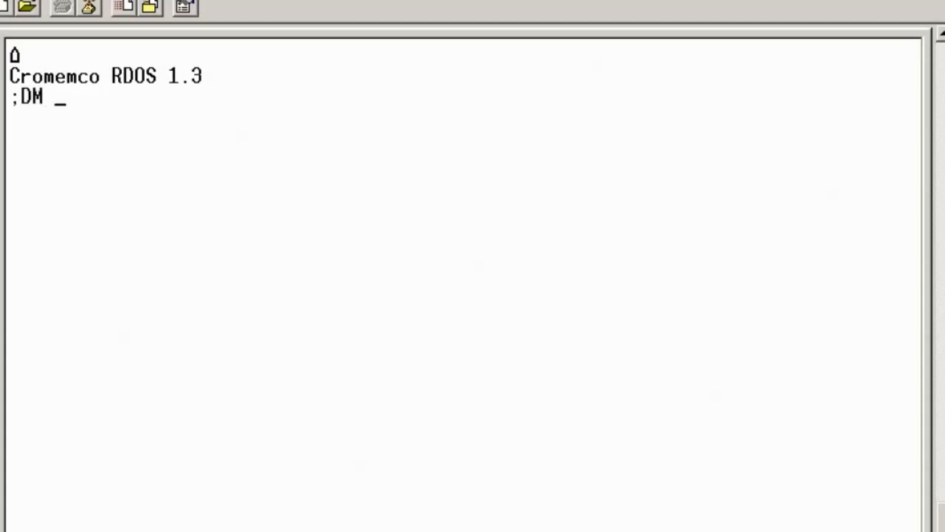
{"action": "type", "text": "C"}
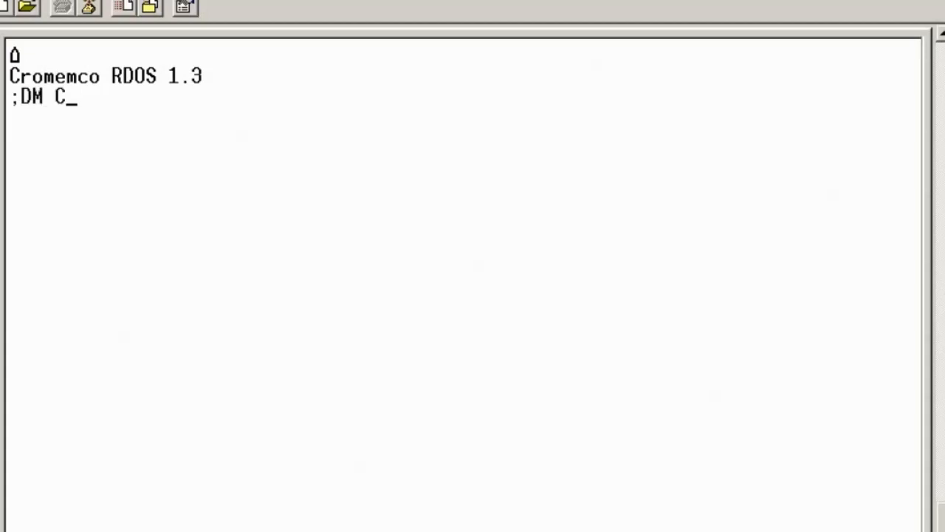
{"action": "type", "text": "0"}
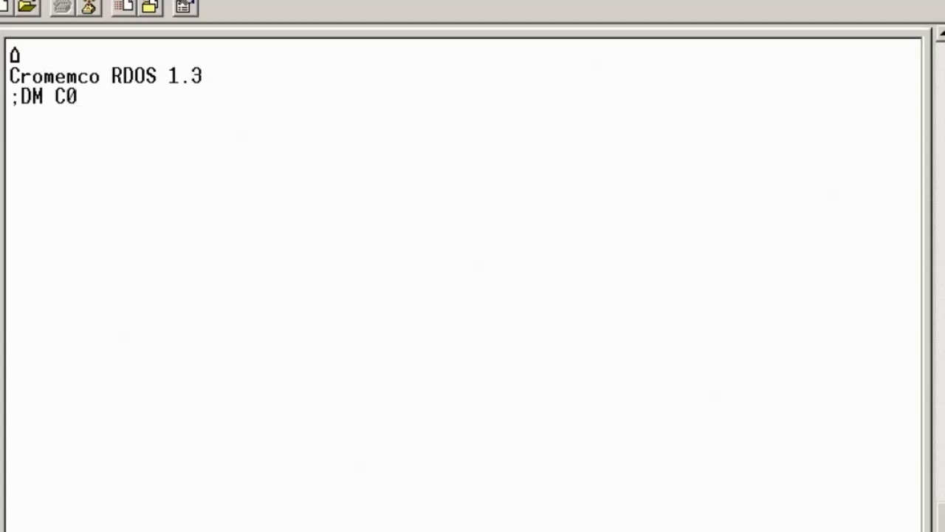
{"action": "type", "text": "00"}
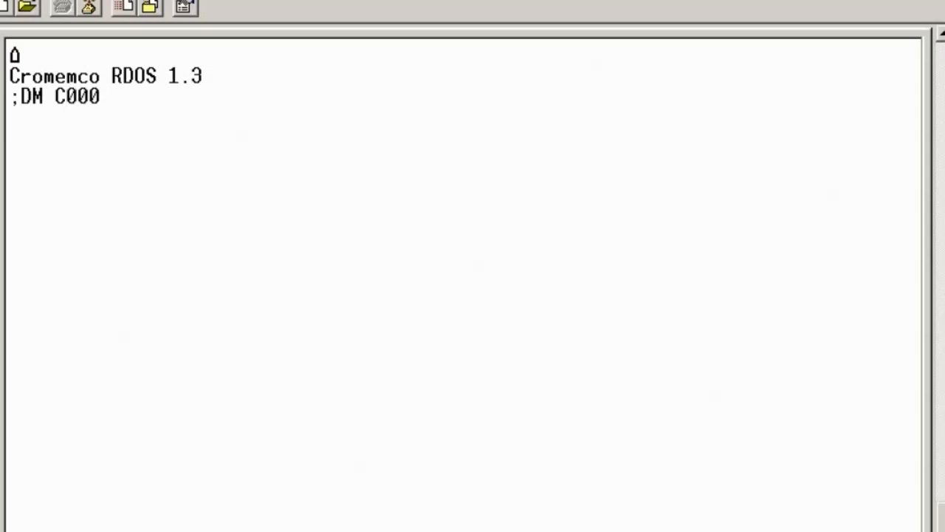
{"action": "type", "text": "S1"}
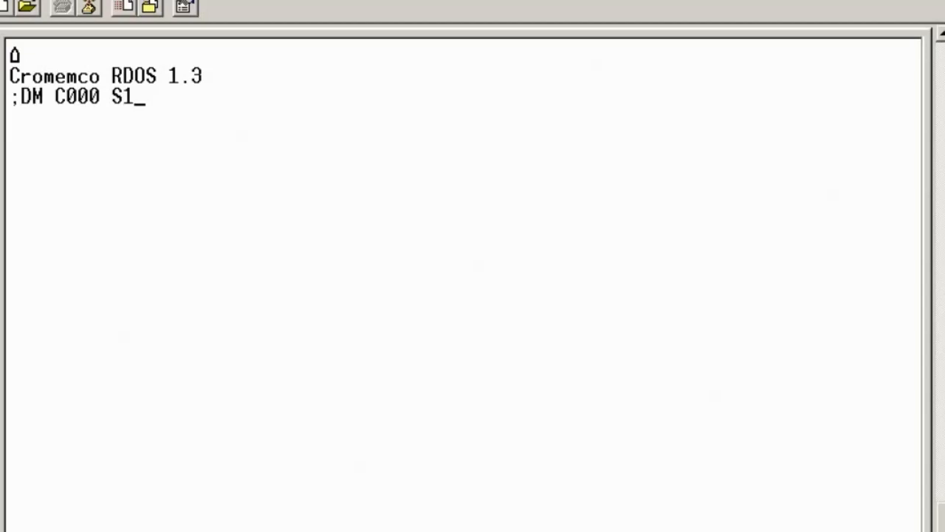
{"action": "type", "text": "00"}
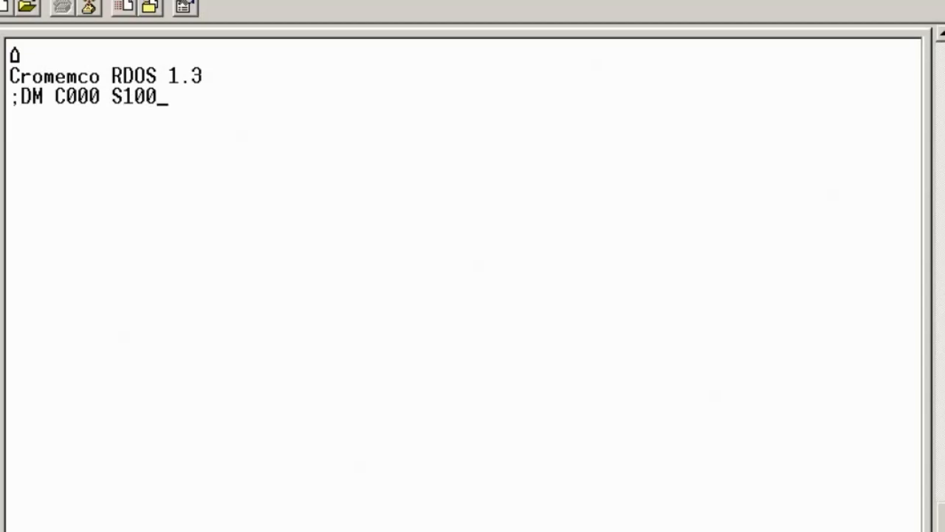
Step: Run the DM C000 S100 dump so its bytes can be checked against PDOS 1-3.bin
{"action": "key", "text": "Return"}
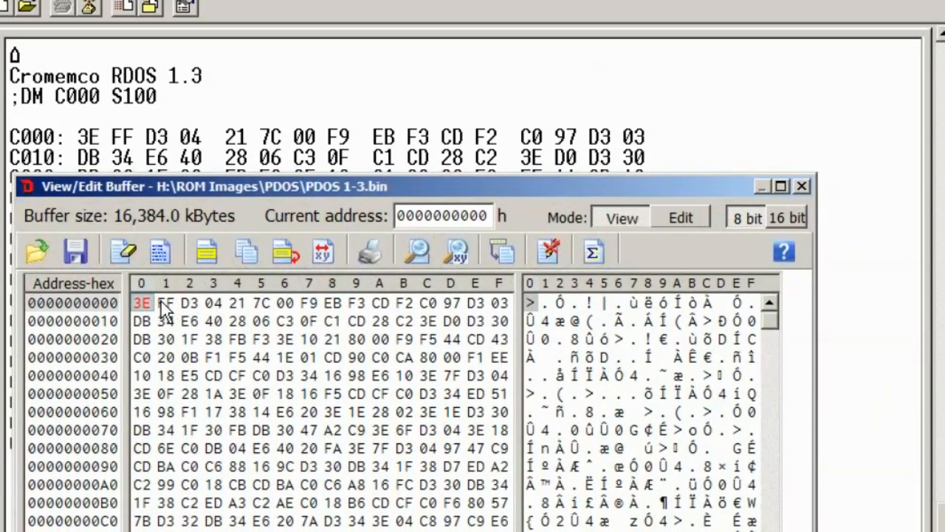
{"action": "mouse_move", "coordinate": [461, 310]}
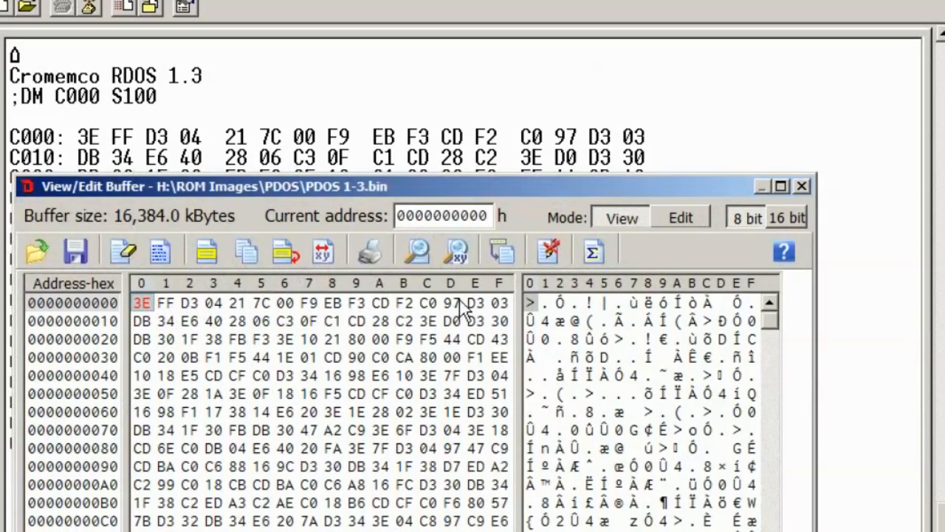
{"action": "mouse_move", "coordinate": [32, 148]}
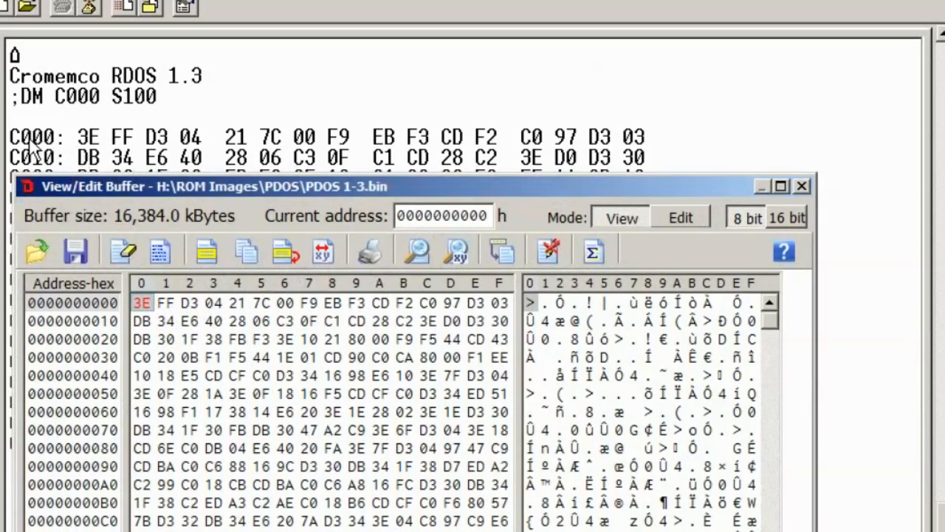
{"action": "mouse_move", "coordinate": [107, 146]}
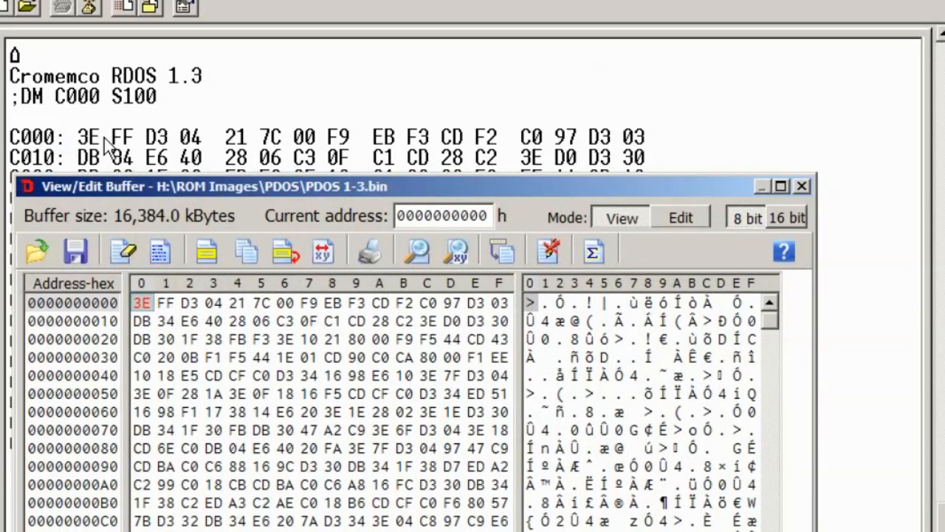
{"action": "mouse_move", "coordinate": [71, 148]}
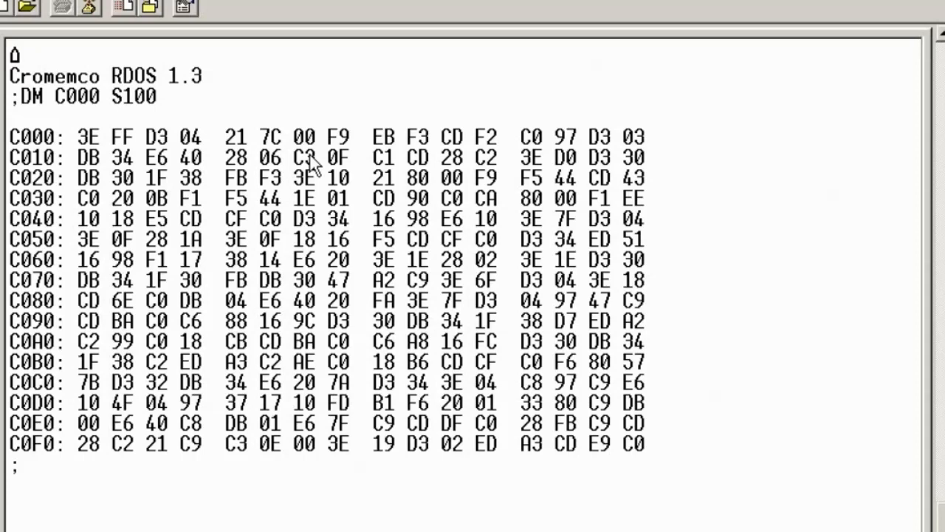
{"action": "mouse_move", "coordinate": [470, 434]}
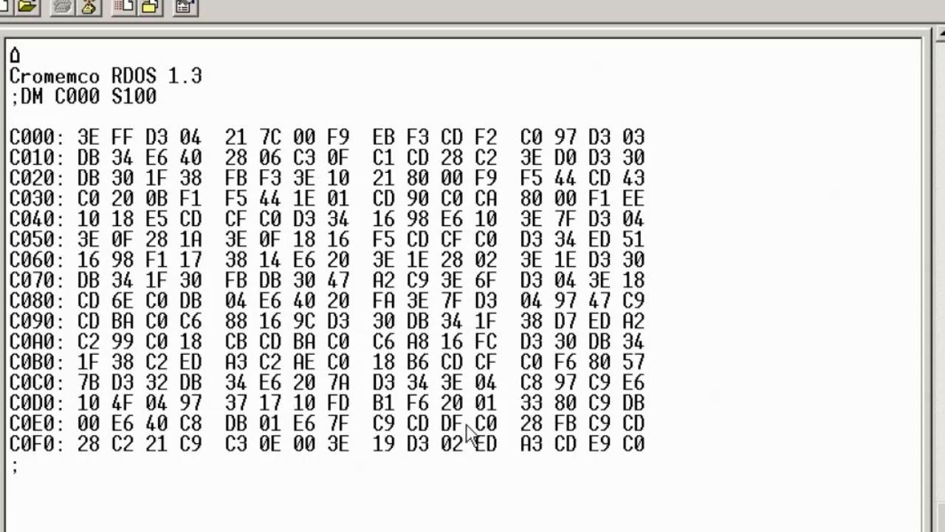
{"action": "mouse_move", "coordinate": [535, 493]}
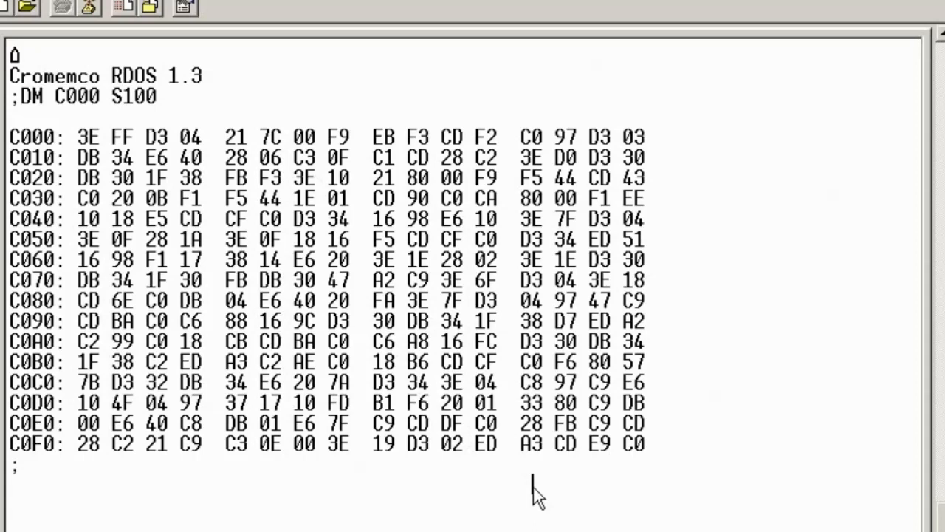
Step: Enter the B boot command at the RDOS prompt below the C000–C0FF dump
{"action": "type", "text": "B"}
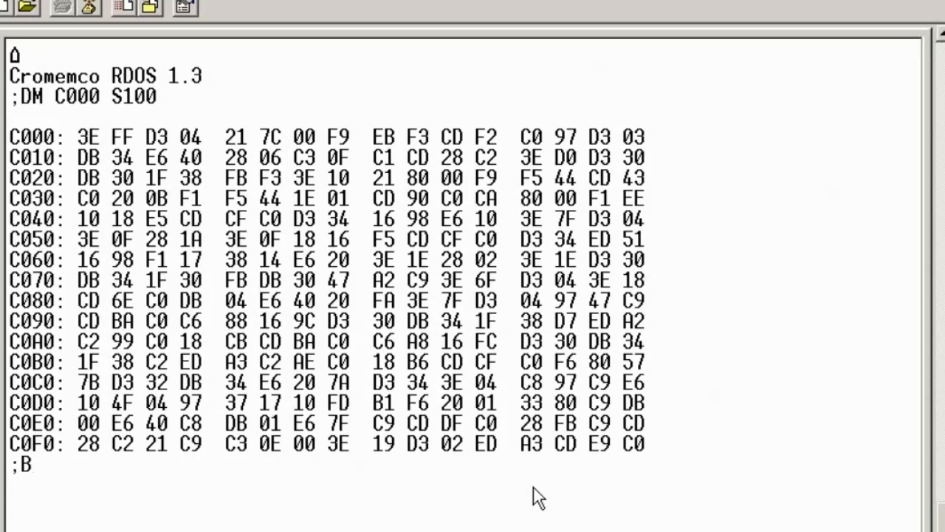
{"action": "mouse_move", "coordinate": [508, 427]}
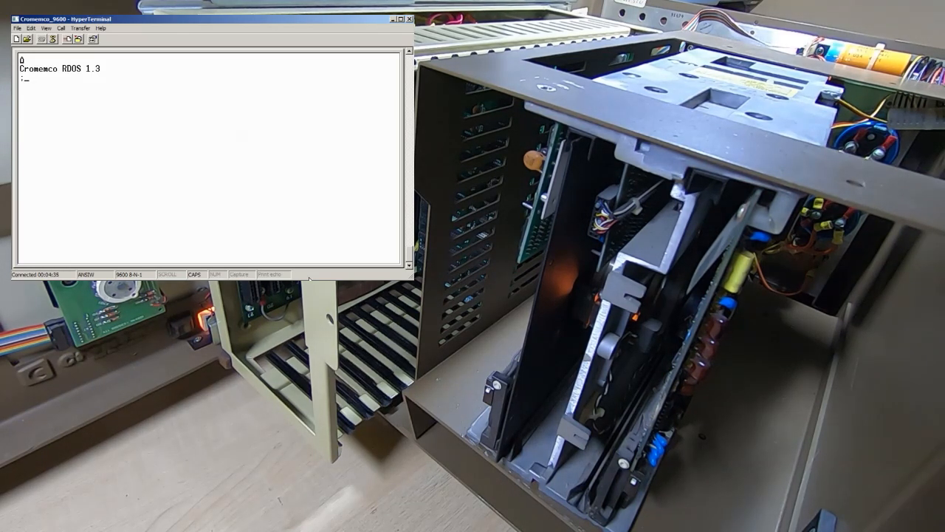
Step: Enter the B boot command at the RDOS 1.3 prompt with the drive remounted
{"action": "type", "text": "B"}
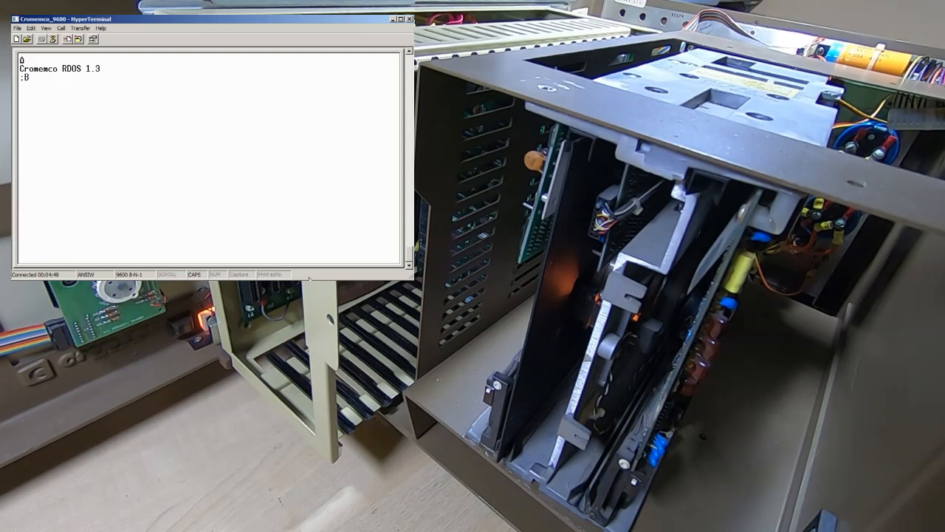
{"action": "key", "text": "Return"}
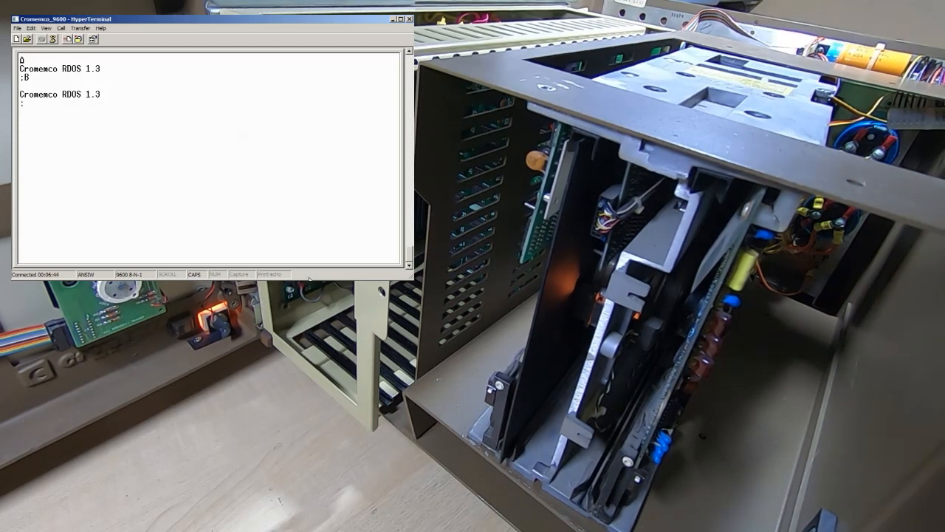
Step: Boot with B so the CDOS 02.17 banner and the A. drive prompt come up
{"action": "type", "text": "B"}
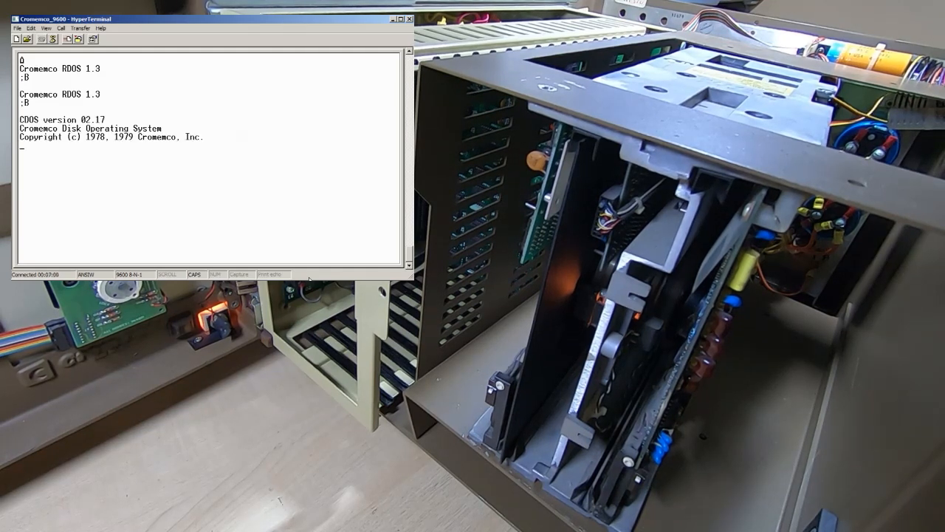
{"action": "type", "text": "A."}
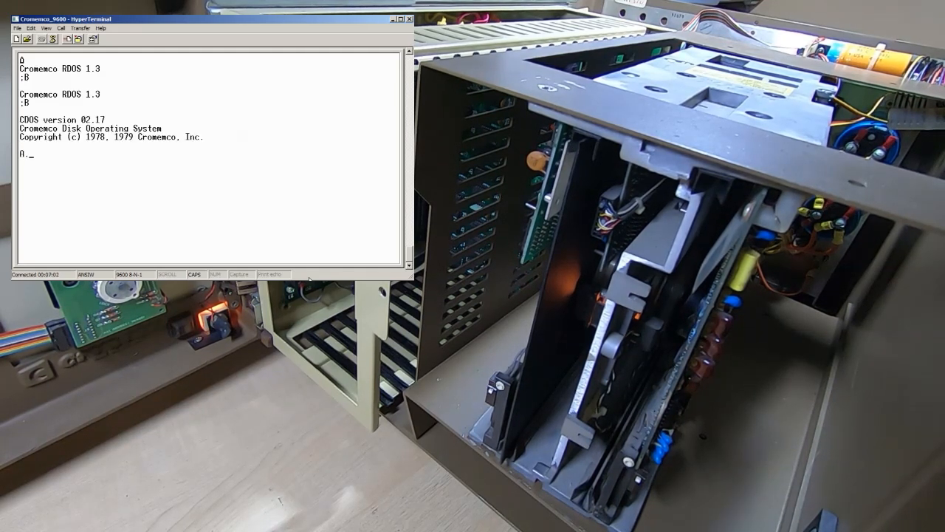